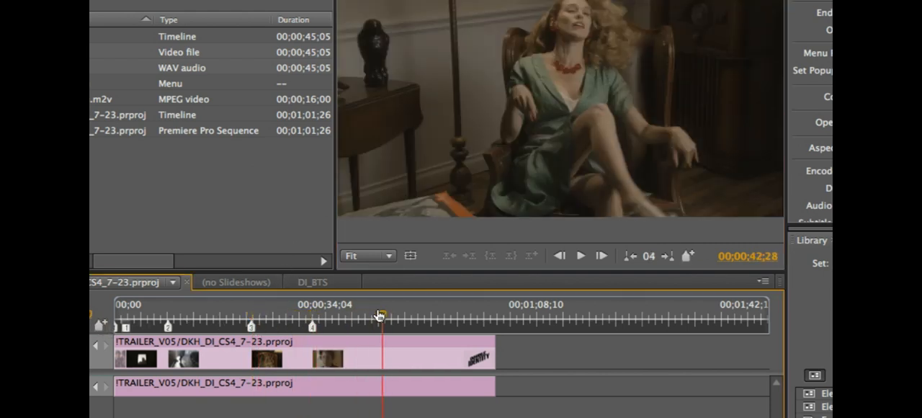
Scrub the trailer and review its first and second chapter markers
drag(381, 317, 378, 317)
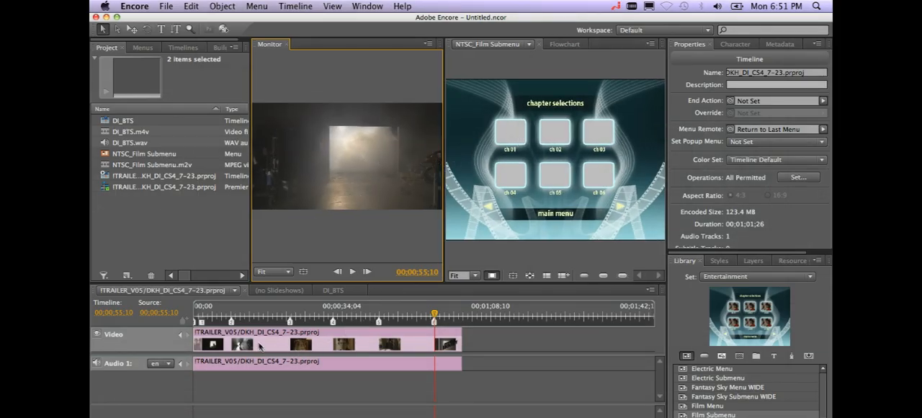
click(250, 312)
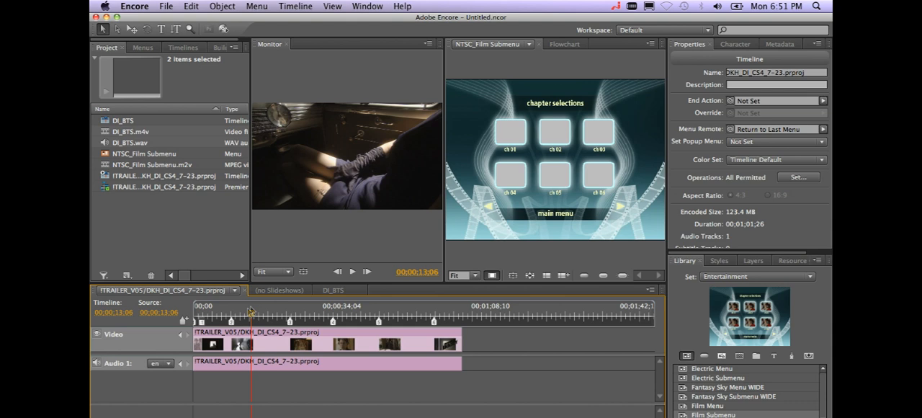
click(251, 320)
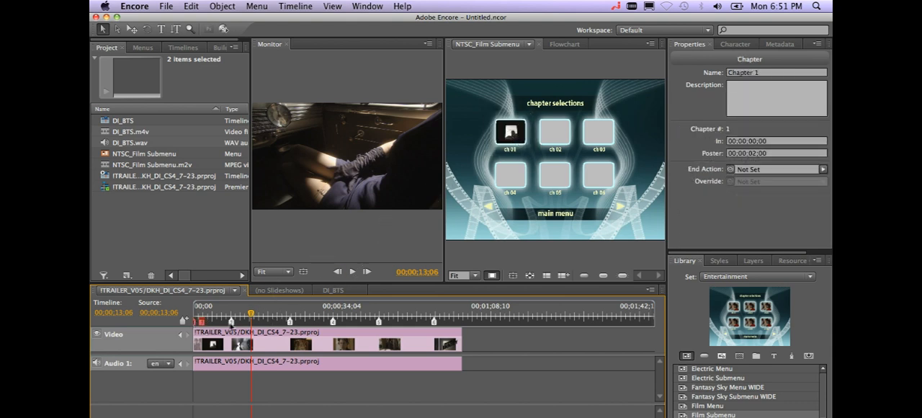
click(554, 133)
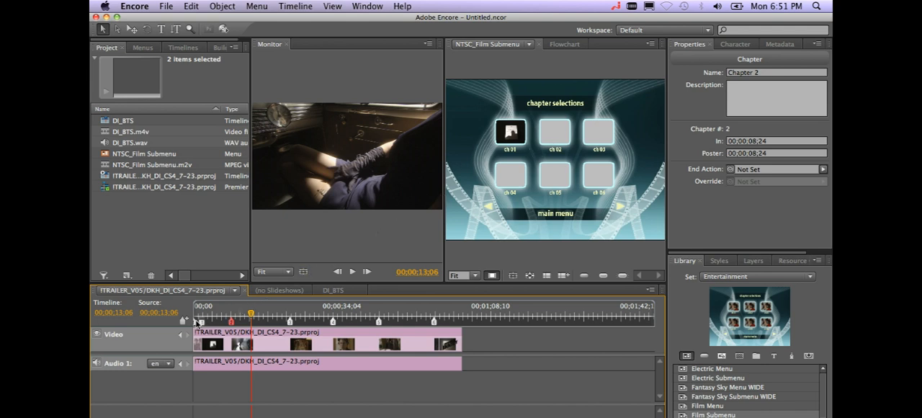
With the ch 01 button selected, create a chapter index linking all six buttons to the trailer's chapters
click(294, 5)
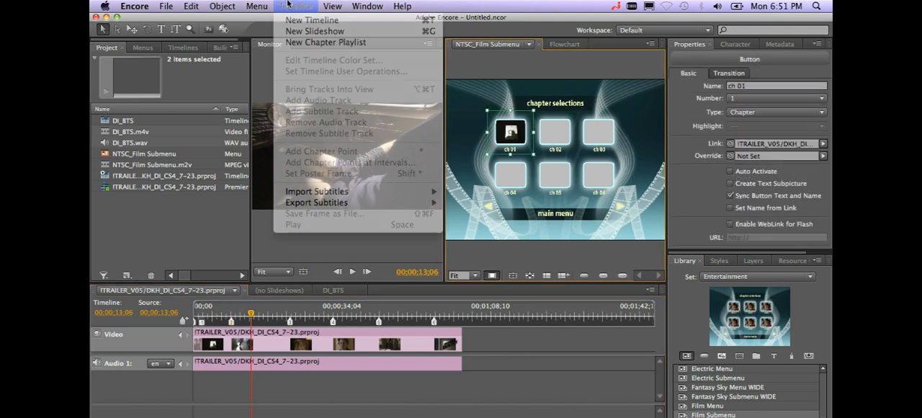
click(257, 6)
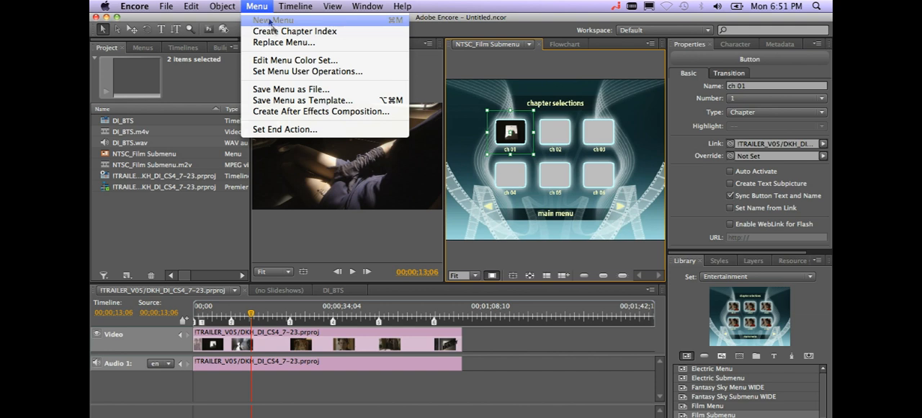
click(294, 32)
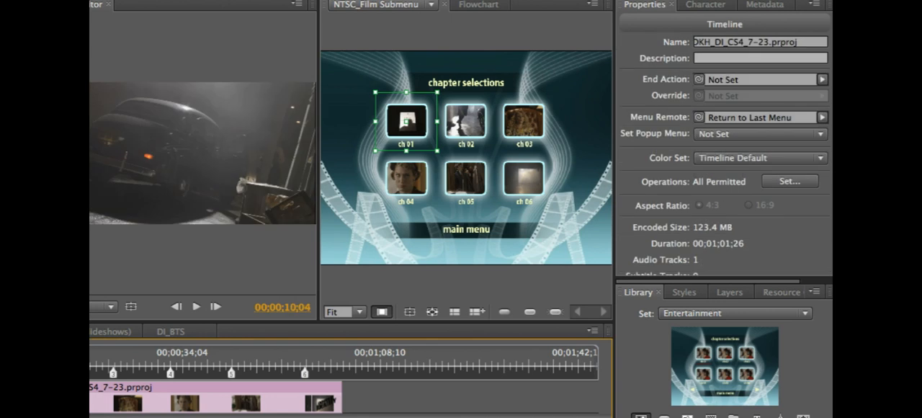
click(185, 363)
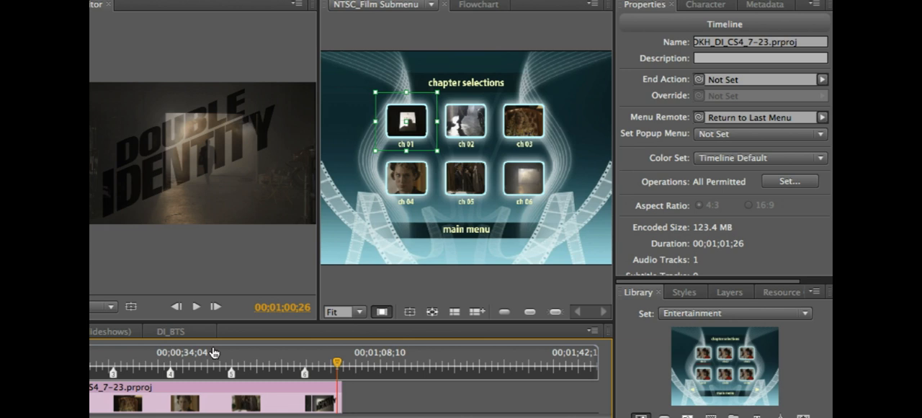
mouse_move(467, 99)
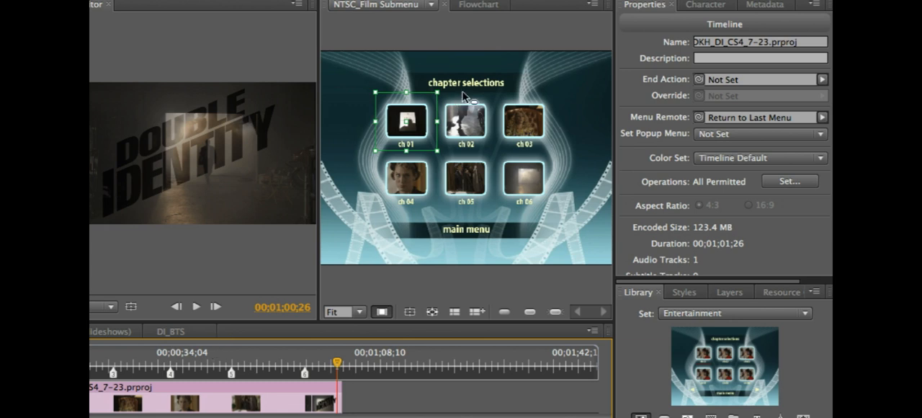
mouse_move(656, 11)
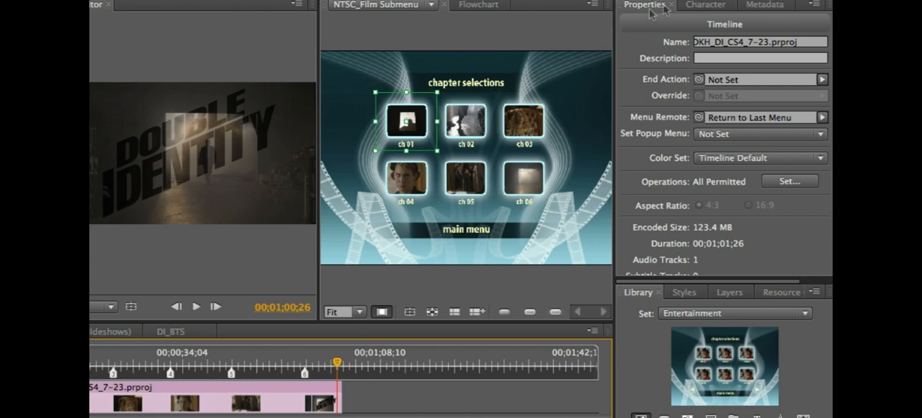
mouse_move(713, 36)
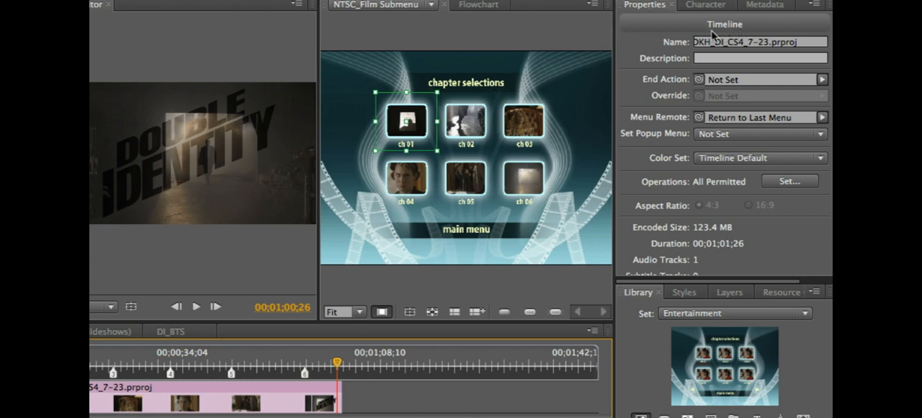
mouse_move(728, 35)
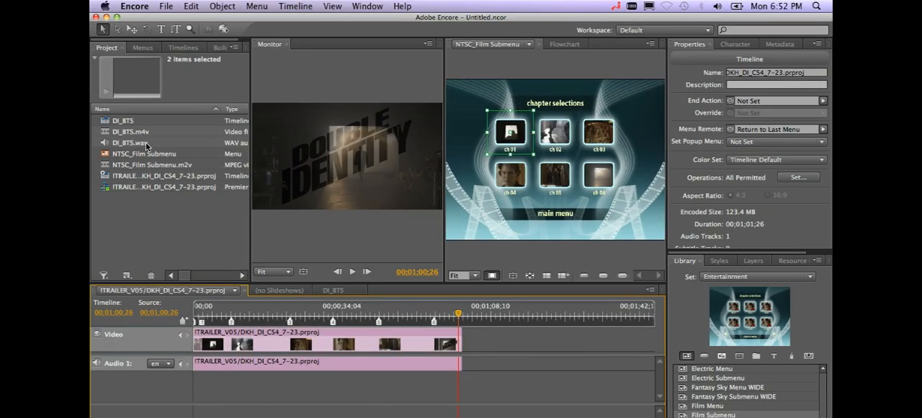
click(144, 153)
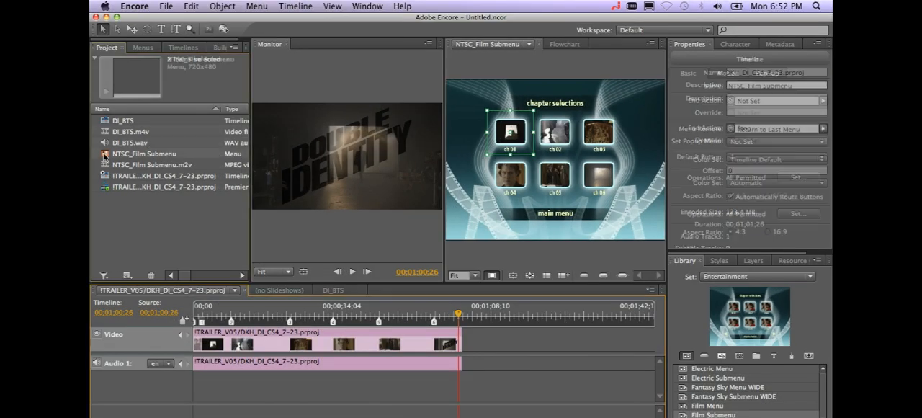
click(144, 152)
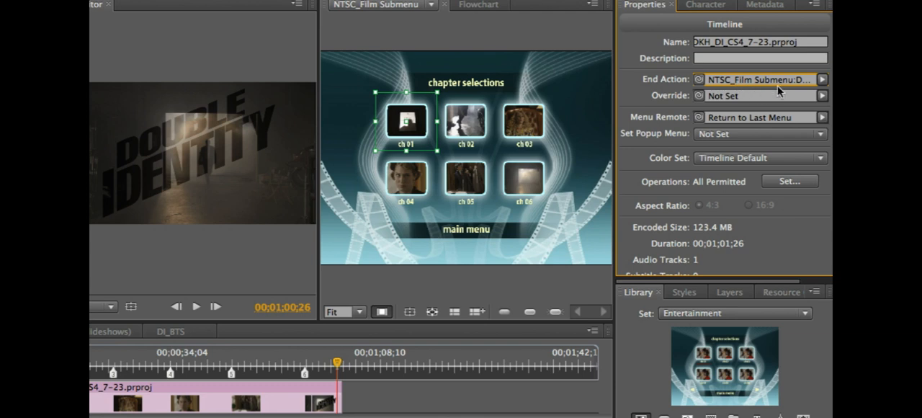
mouse_move(785, 92)
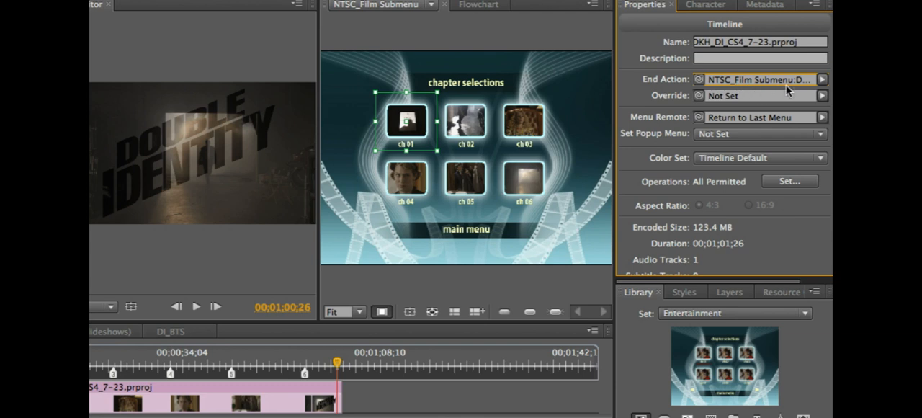
Set the trailer's end action to NTSC_Film Submenu > Default
click(821, 80)
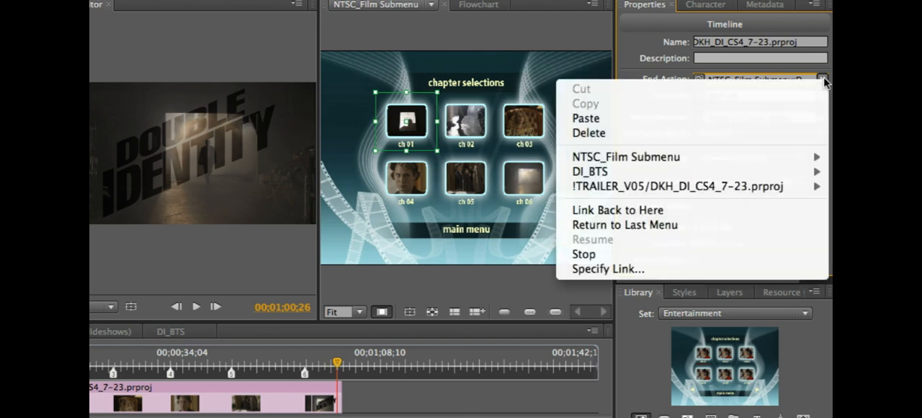
mouse_move(626, 157)
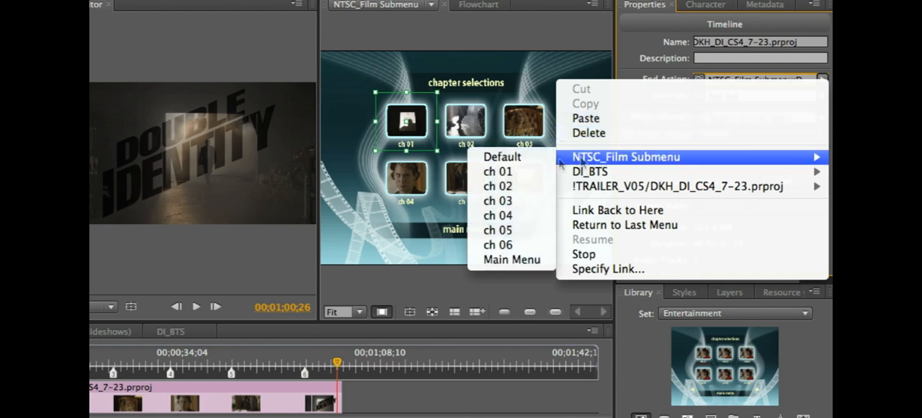
mouse_move(502, 157)
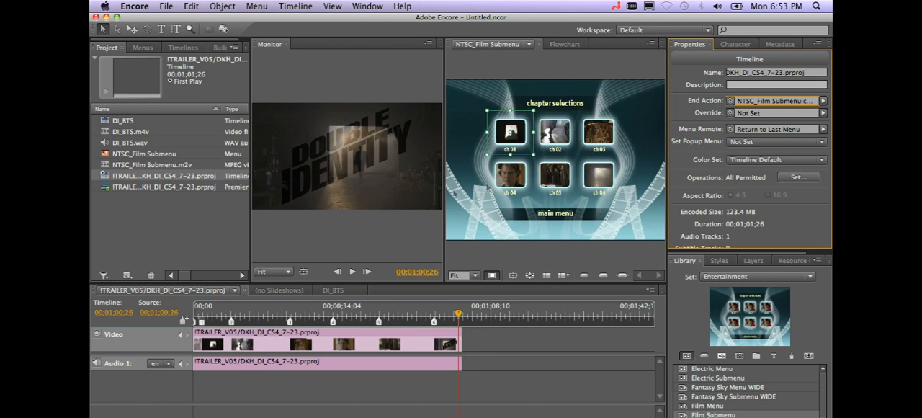
mouse_move(239, 214)
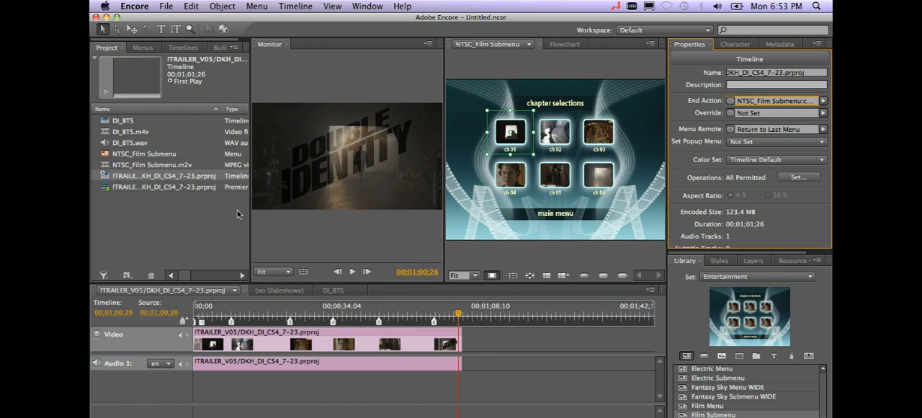
mouse_move(141, 195)
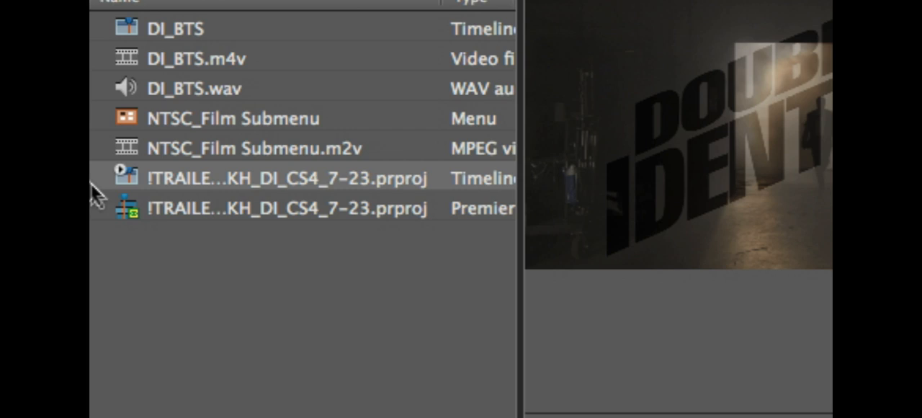
mouse_move(127, 184)
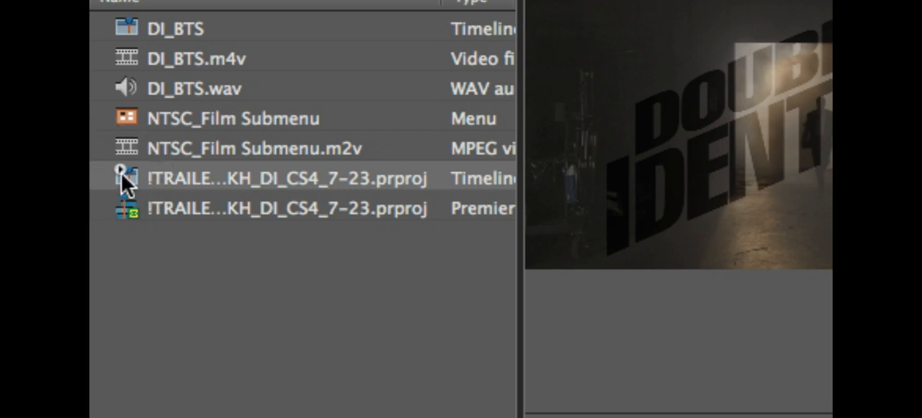
mouse_move(137, 196)
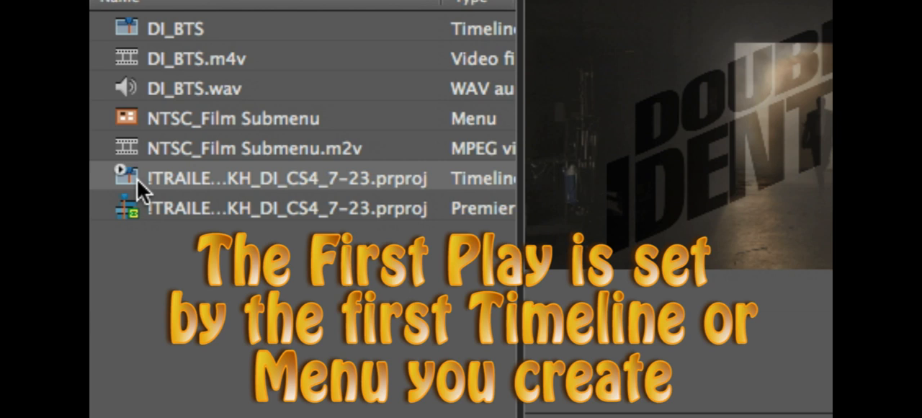
Set NTSC_Film Submenu as the disc's First Play item
click(230, 118)
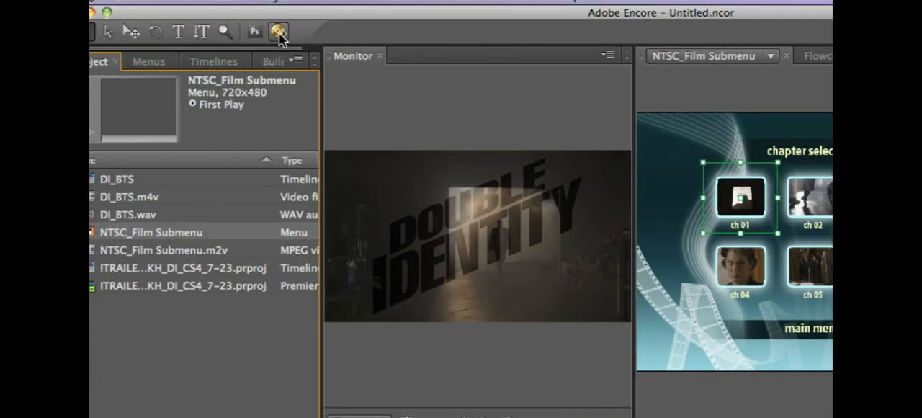
mouse_move(279, 31)
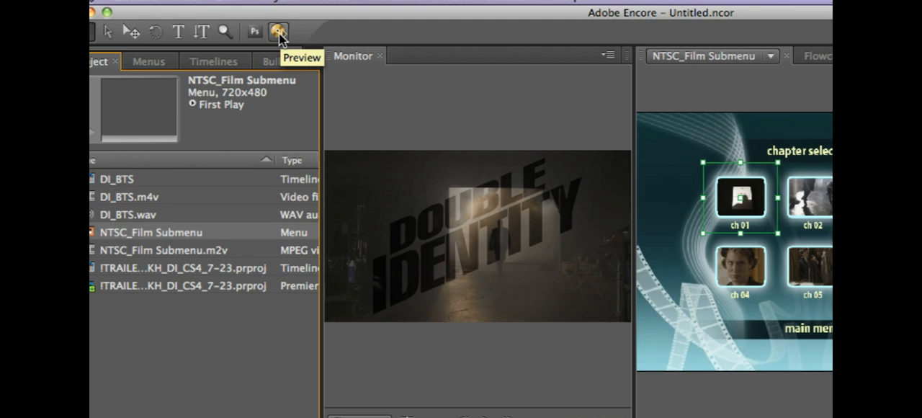
Preview the project, navigate the chapter selections buttons, then close the preview
click(279, 32)
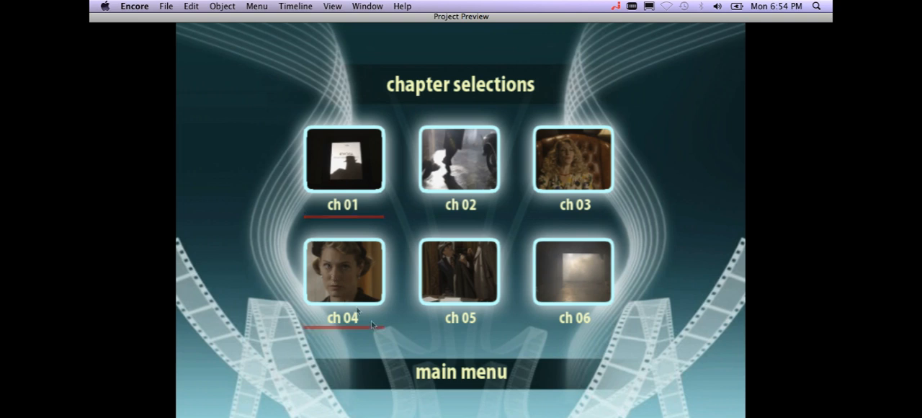
mouse_move(448, 383)
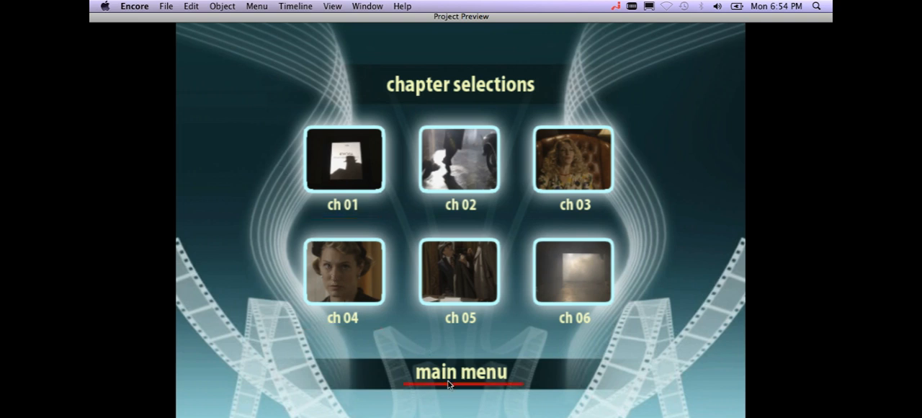
mouse_move(451, 398)
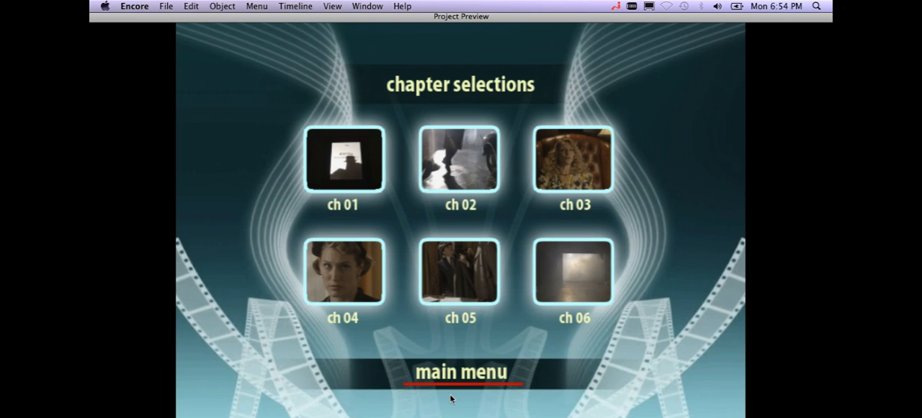
mouse_move(471, 395)
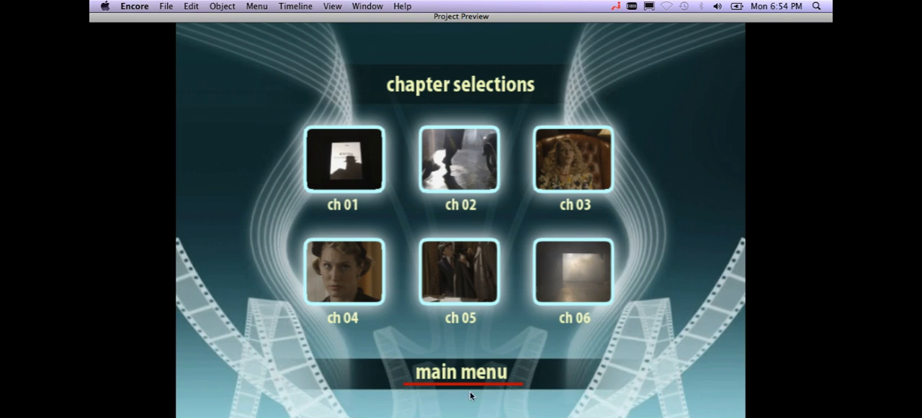
mouse_move(478, 392)
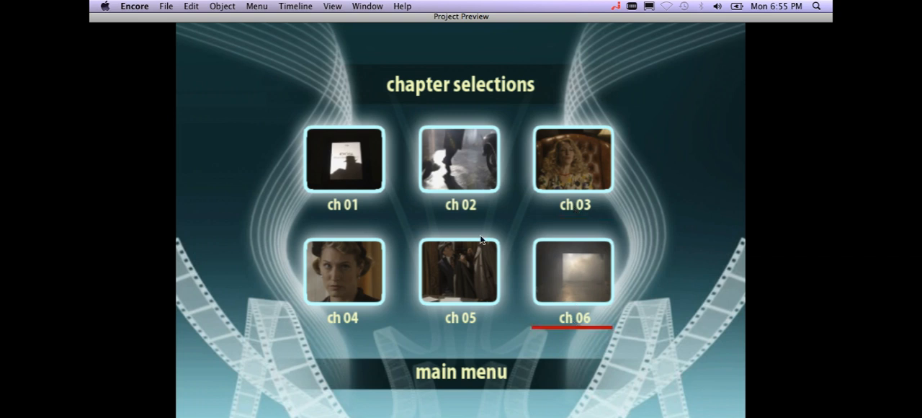
click(574, 271)
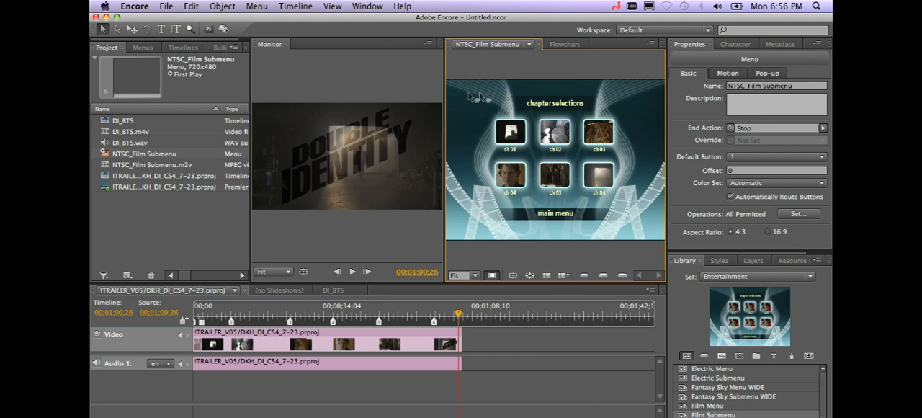
mouse_move(502, 64)
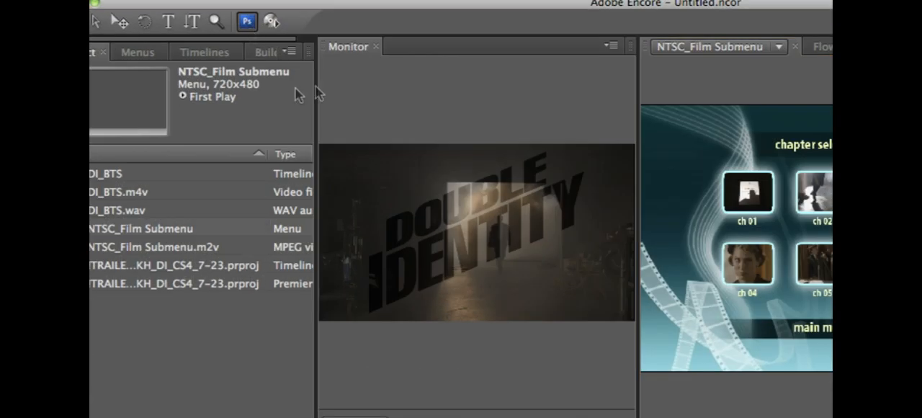
Edit NTSC_Film Submenu in Photoshop via Menu > Edit Menu in Photoshop
click(271, 20)
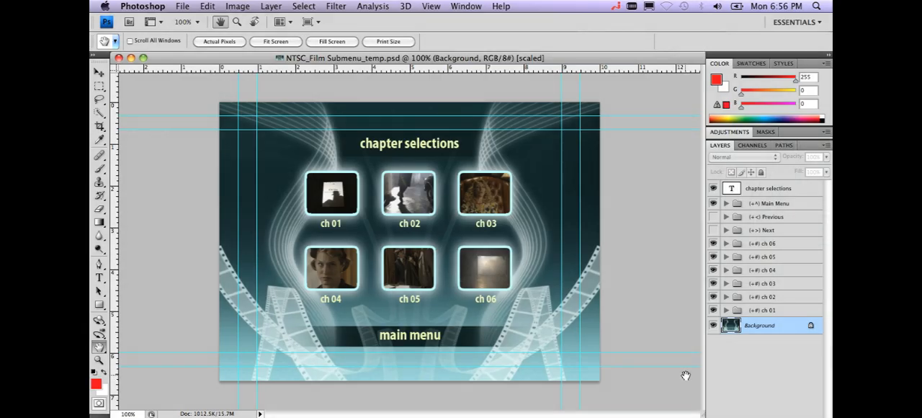
mouse_move(680, 366)
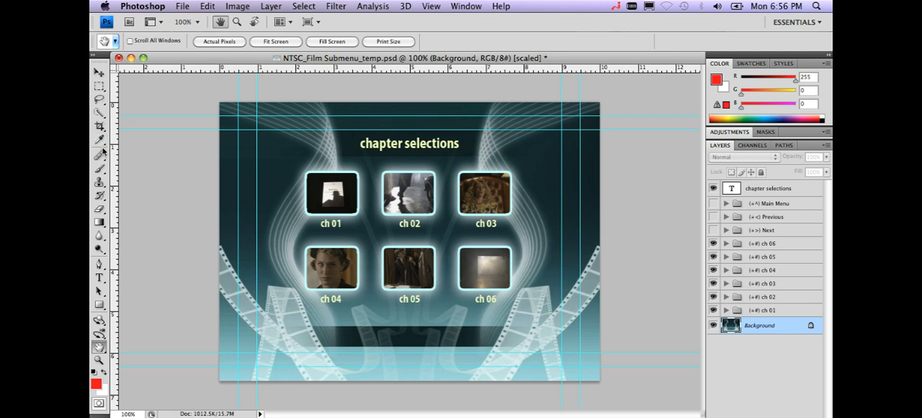
Replace the chapter selections title text with Double Indentity
click(98, 276)
text(Double Indentity)
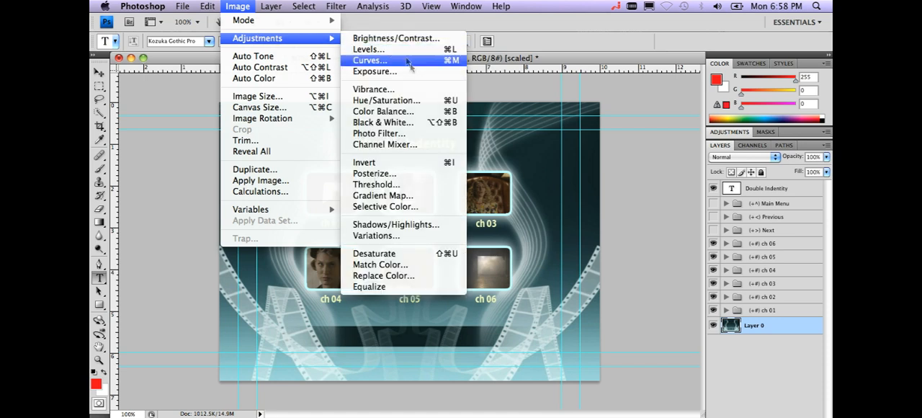
Shift the background with Hue/Saturation to Hue +46 and Saturation +40
click(386, 101)
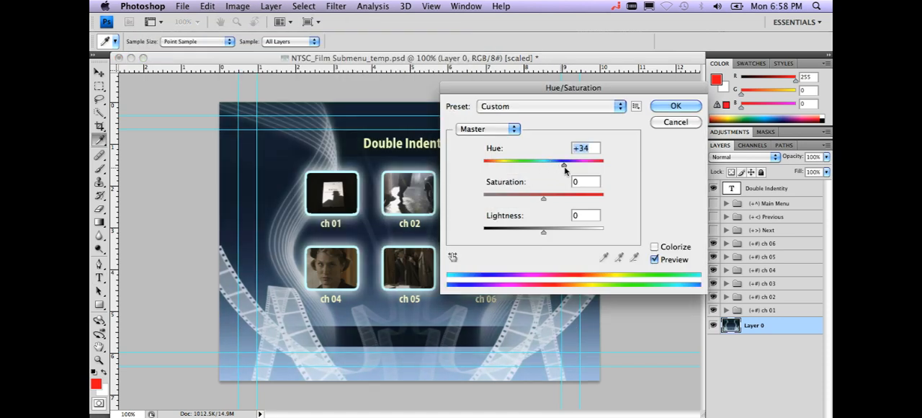
drag(562, 164, 570, 164)
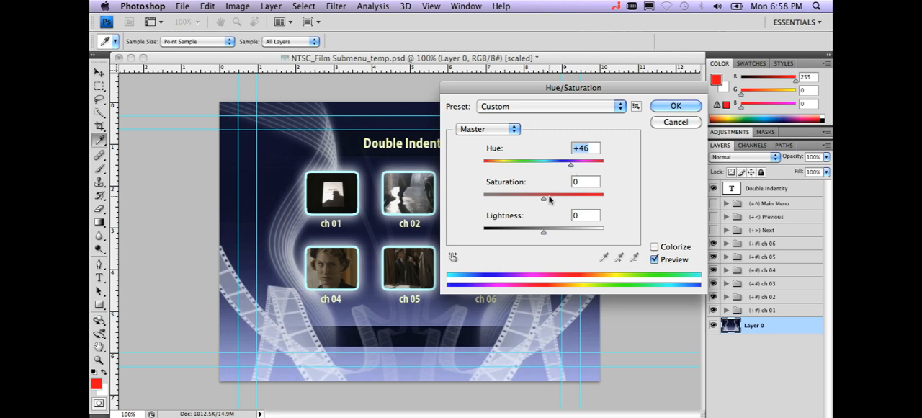
drag(545, 197, 568, 198)
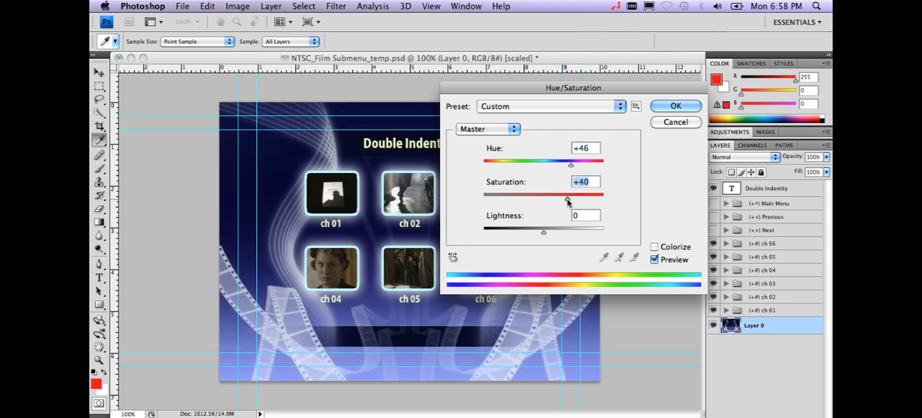
click(674, 106)
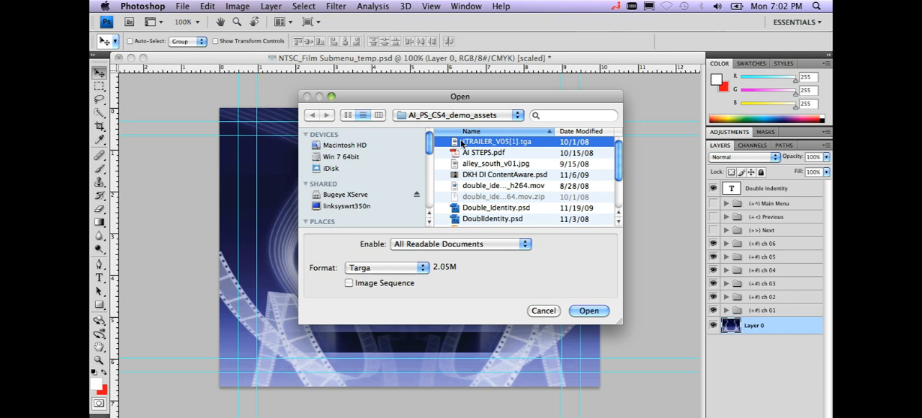
Place the two-men-in-hats photo at the bottom with an Outer Glow layer style, then close the document
click(588, 311)
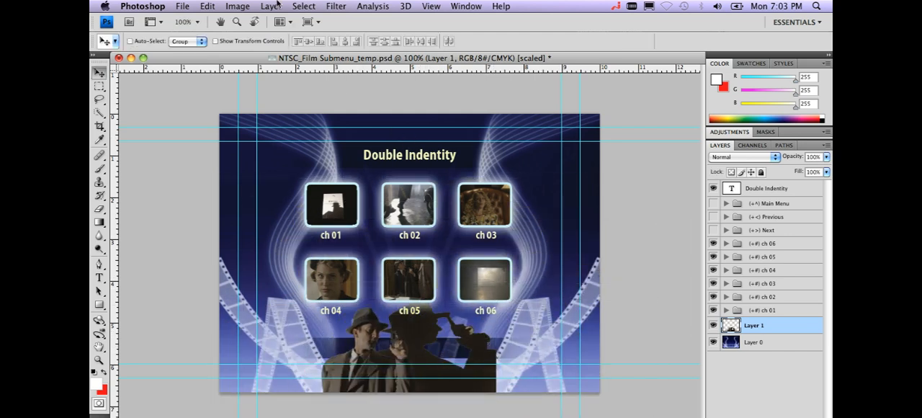
click(271, 6)
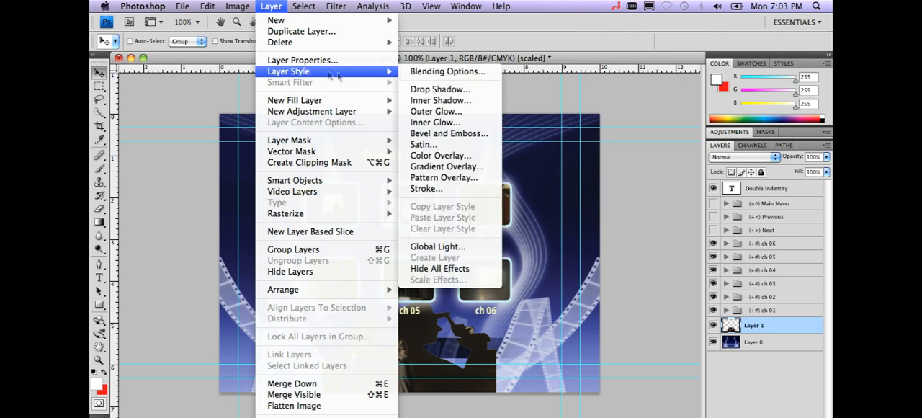
click(435, 122)
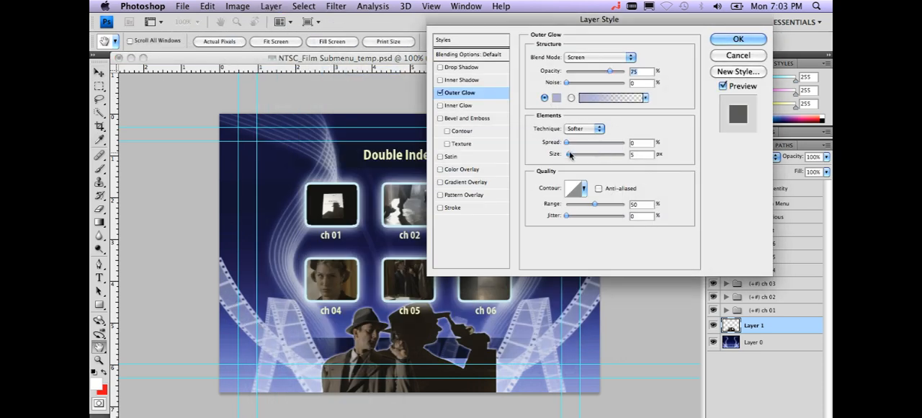
click(738, 39)
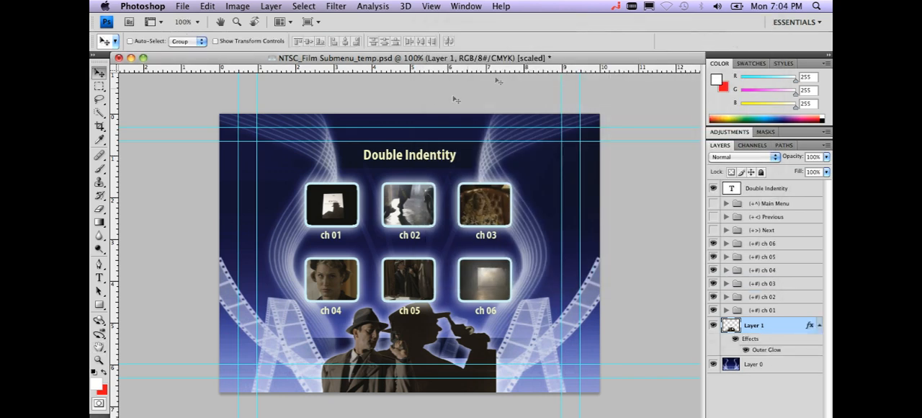
mouse_move(343, 122)
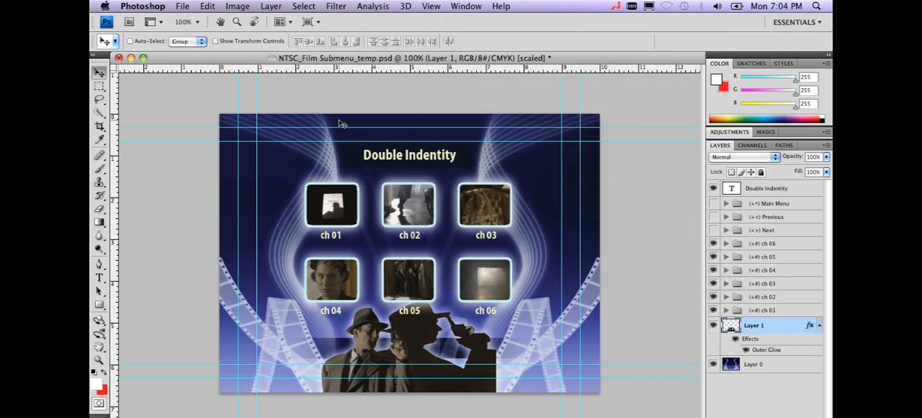
click(120, 58)
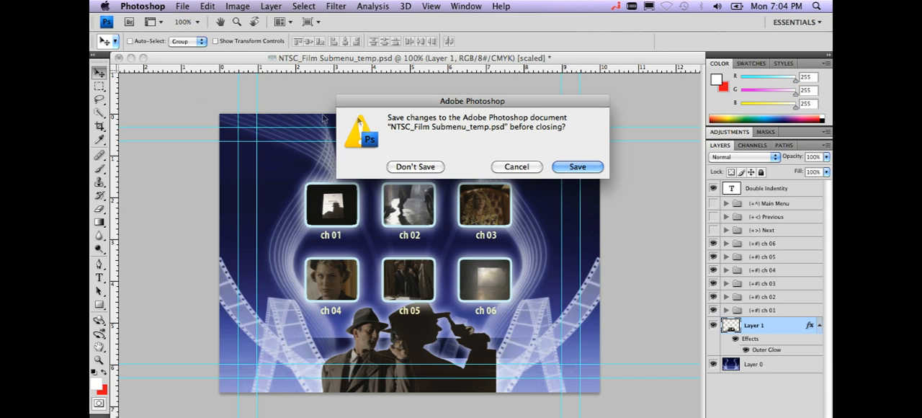
Save the submenu, then add BONUS VIDEO text at top right and convert it to a button
click(415, 167)
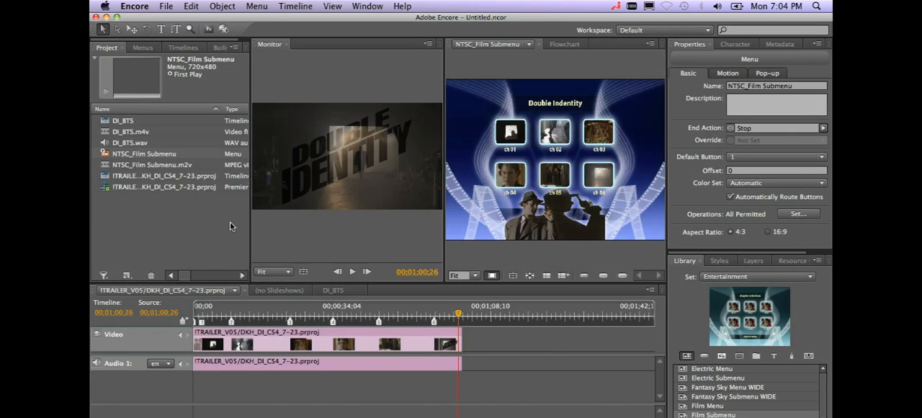
mouse_move(533, 223)
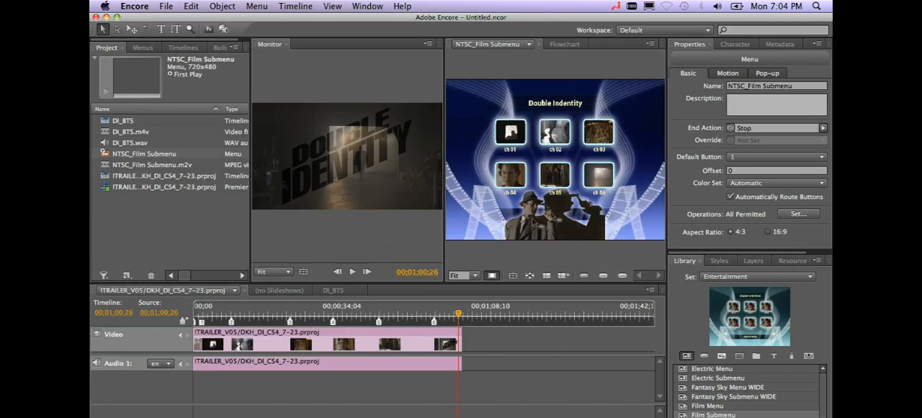
mouse_move(536, 245)
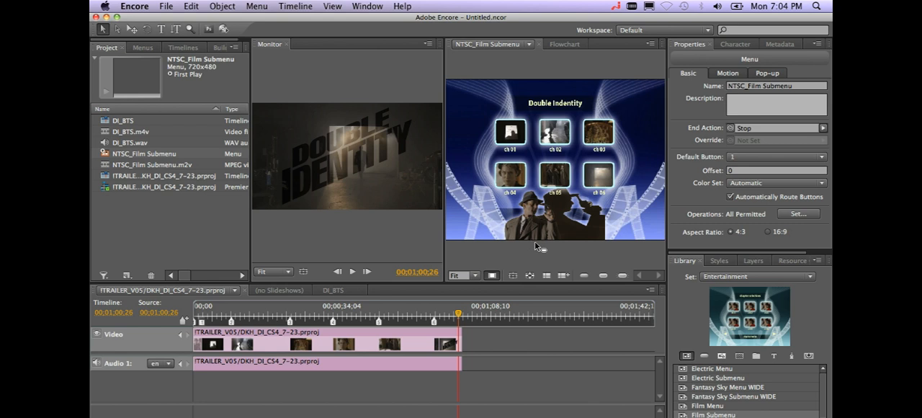
mouse_move(536, 248)
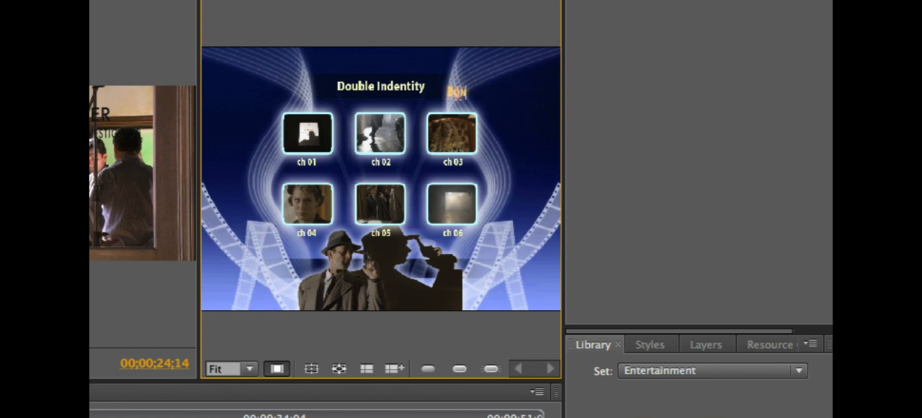
text(BONUS VIDEO)
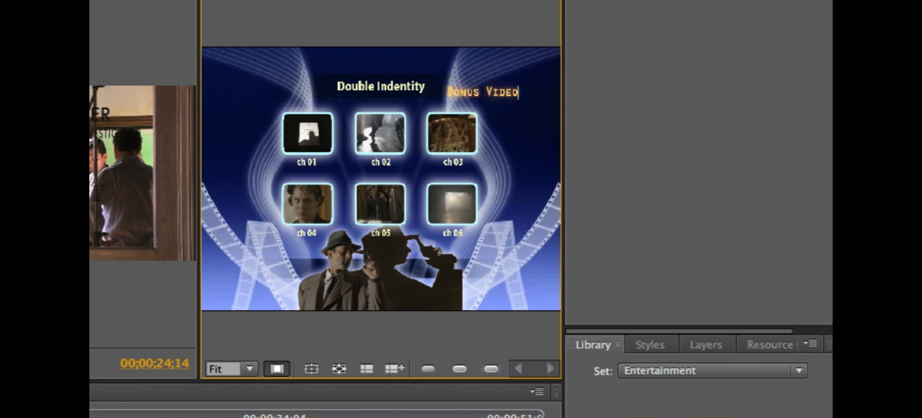
click(484, 92)
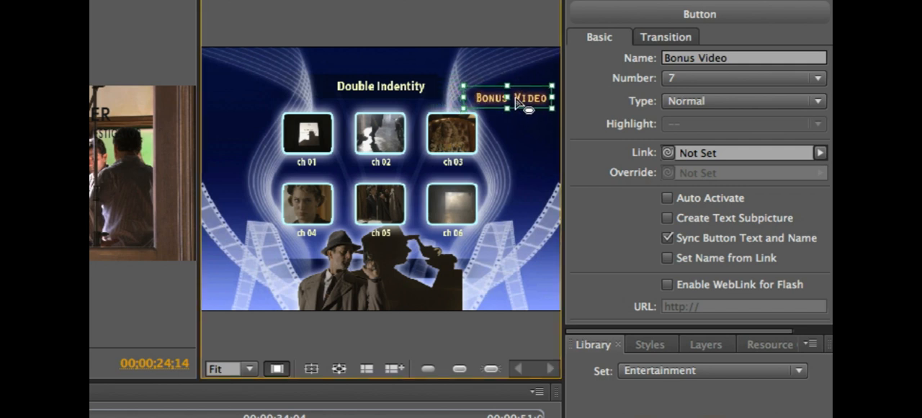
mouse_move(631, 144)
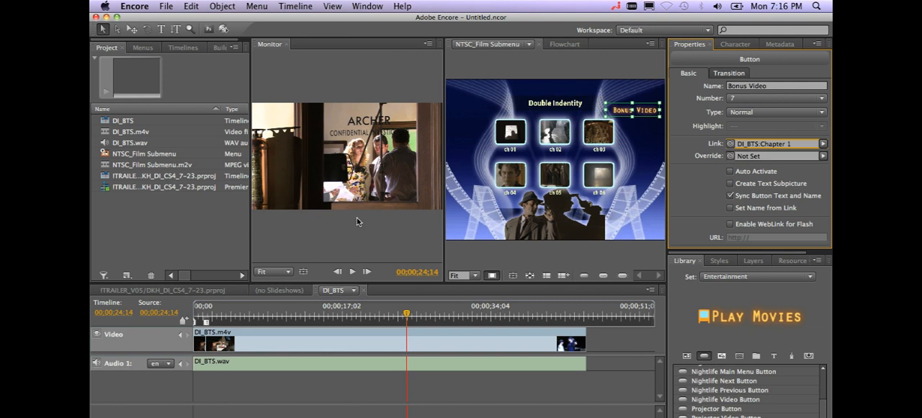
Preview the project and activate the Bonus Video button to test its link
click(223, 29)
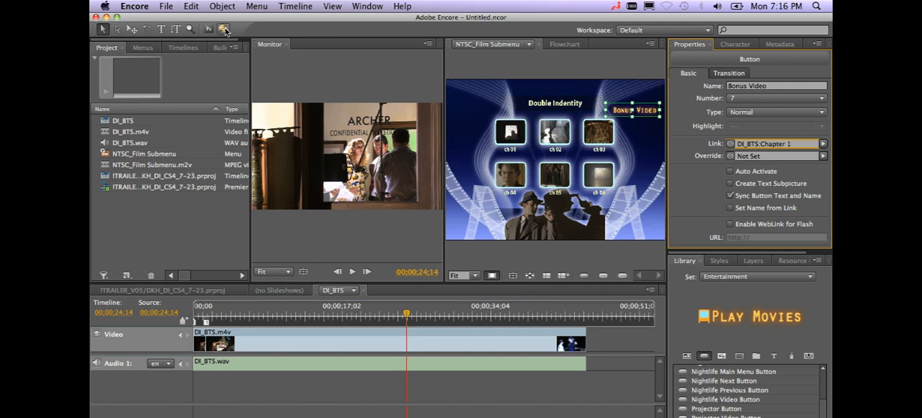
click(225, 29)
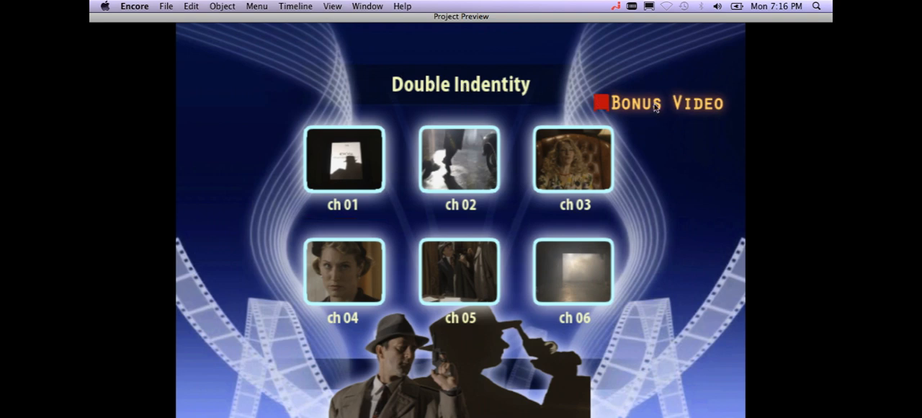
click(655, 104)
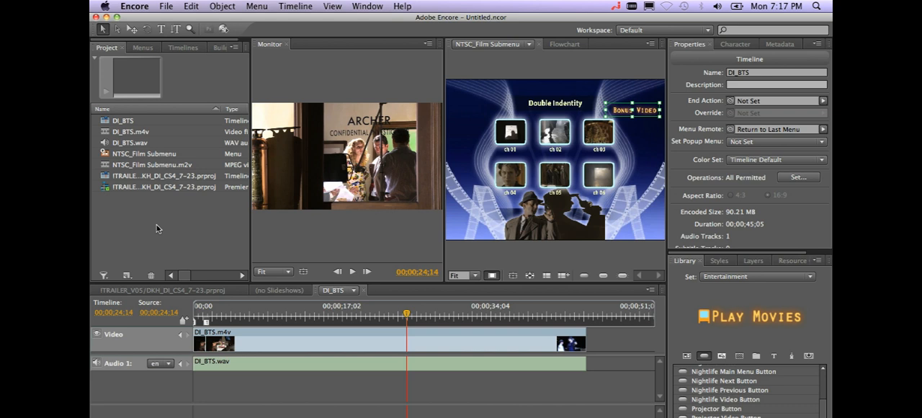
mouse_move(185, 67)
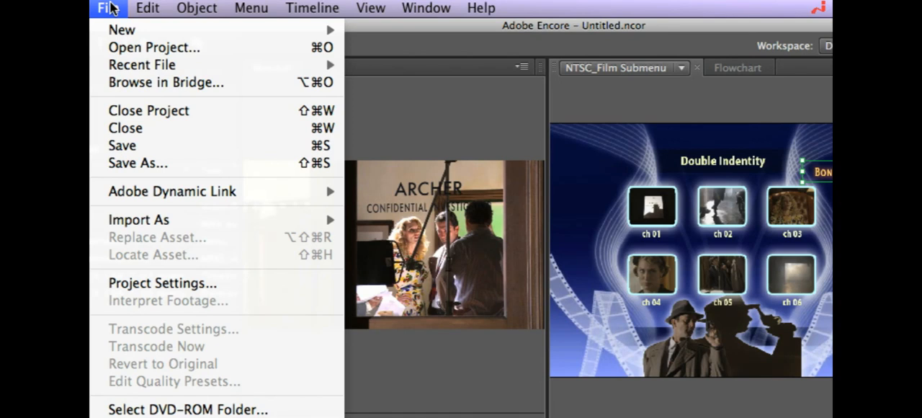
mouse_move(138, 219)
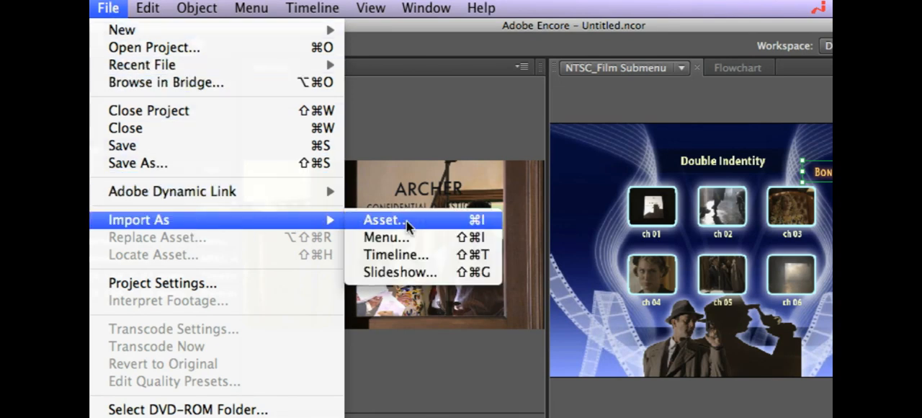
Import the HelmlyBlurayAnimation video and audio as assets and build a new timeline from them
click(383, 219)
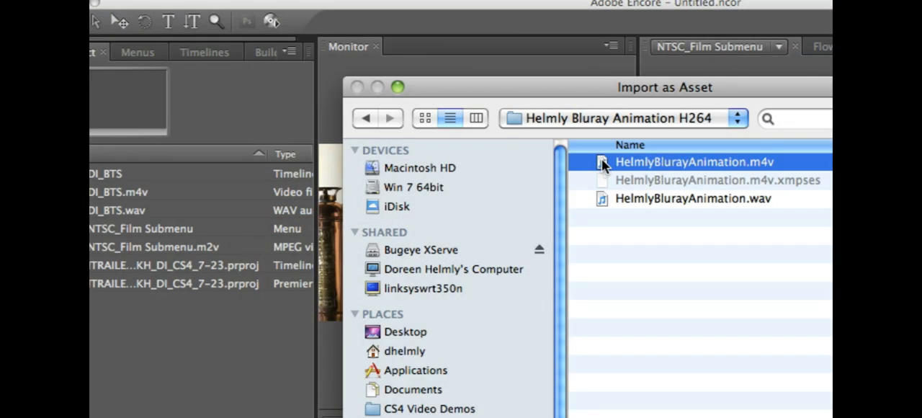
click(692, 199)
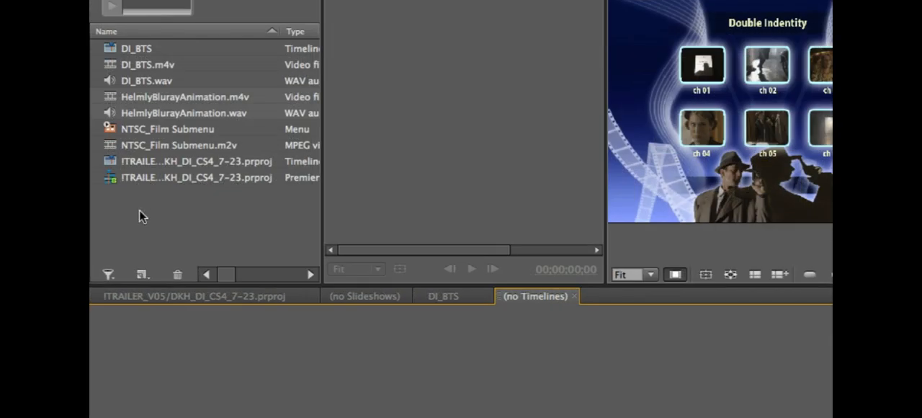
mouse_move(143, 274)
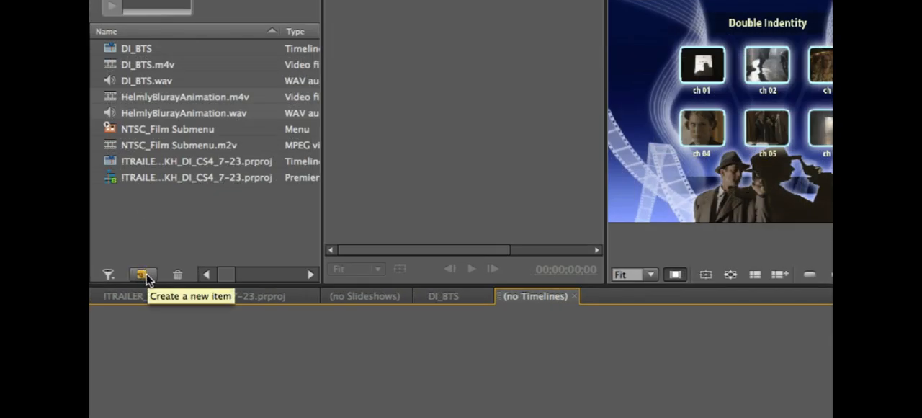
click(141, 273)
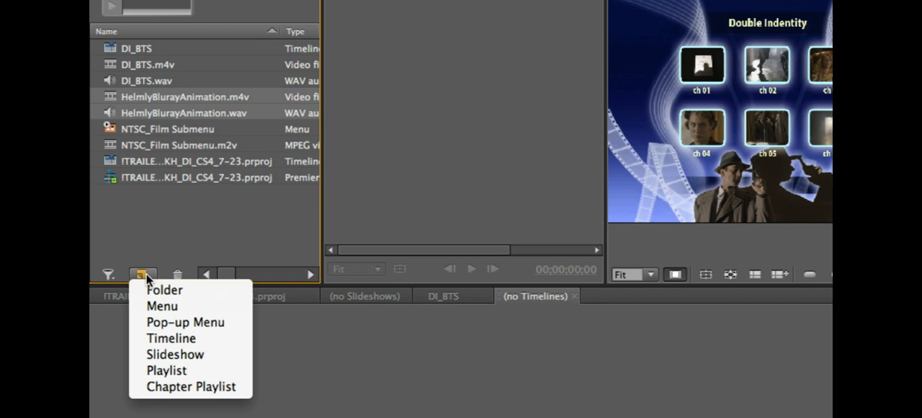
mouse_move(170, 338)
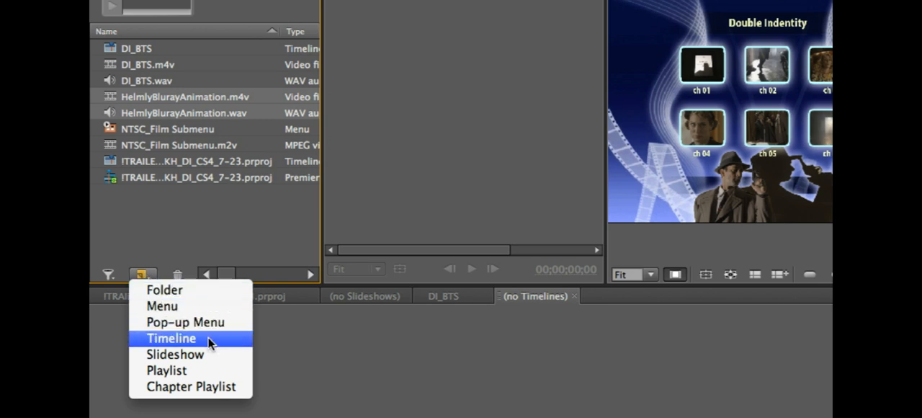
click(170, 337)
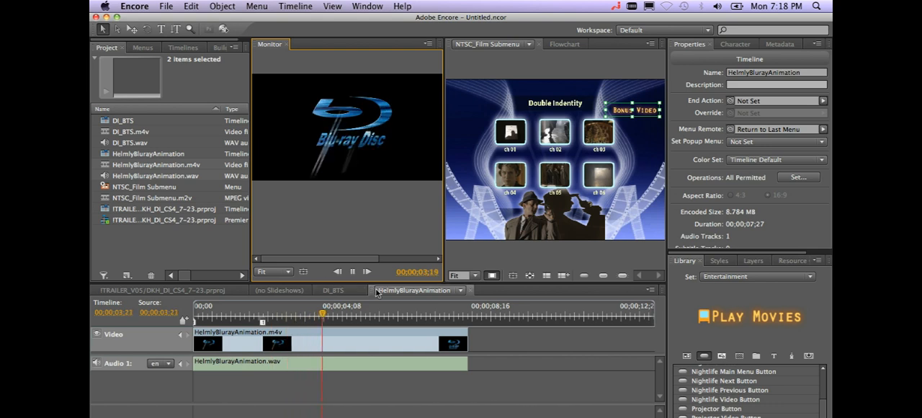
Set the HelmlyBlurayAnimation timeline as First Play ending on the NTSC film submenu, and preview the disc
click(351, 271)
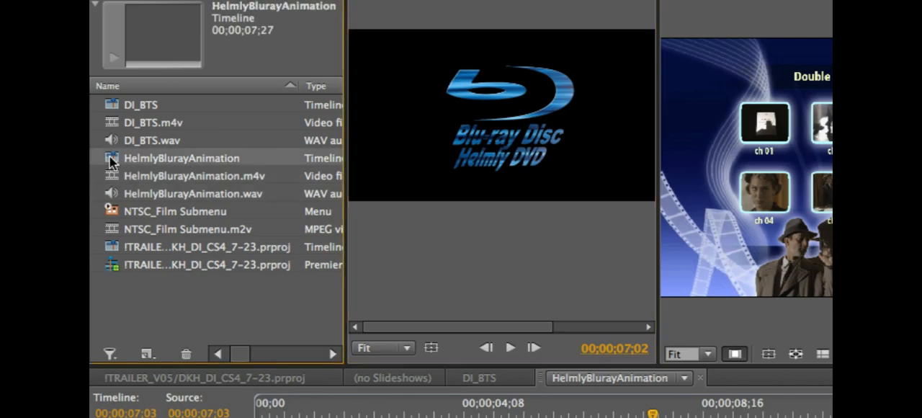
right_click(182, 158)
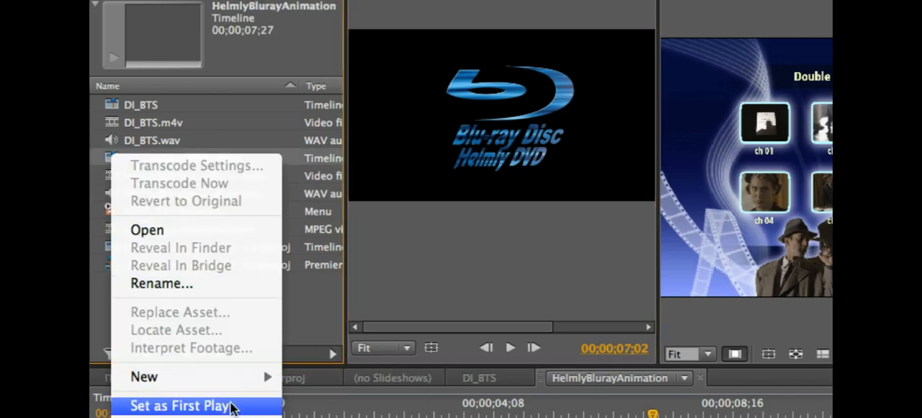
click(178, 404)
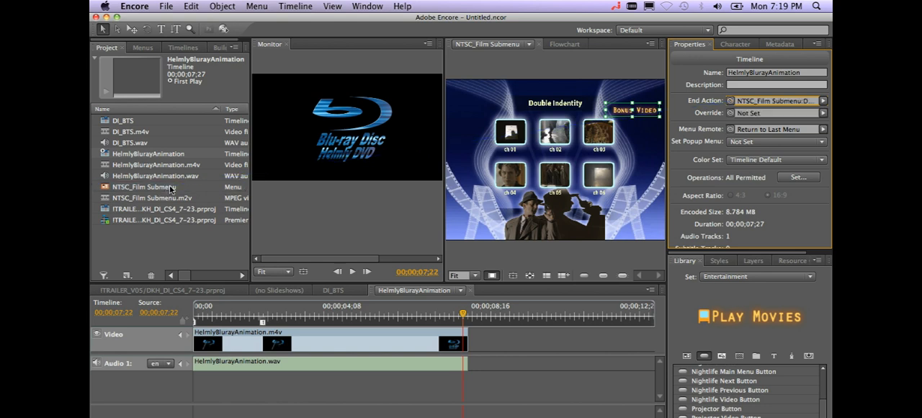
mouse_move(337, 129)
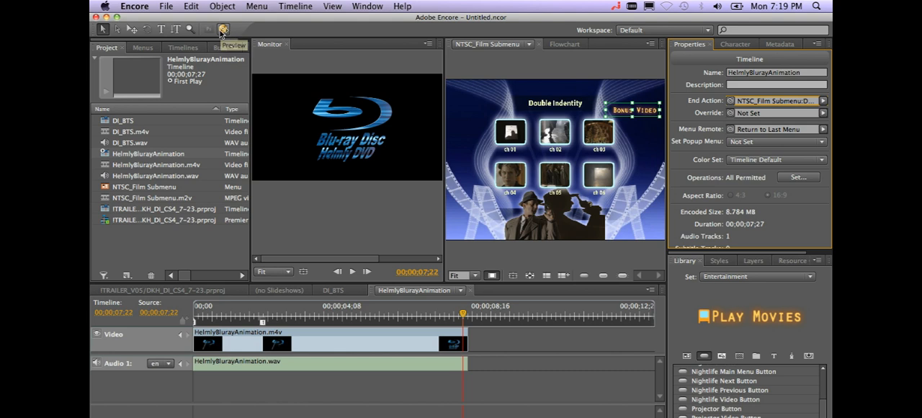
click(223, 28)
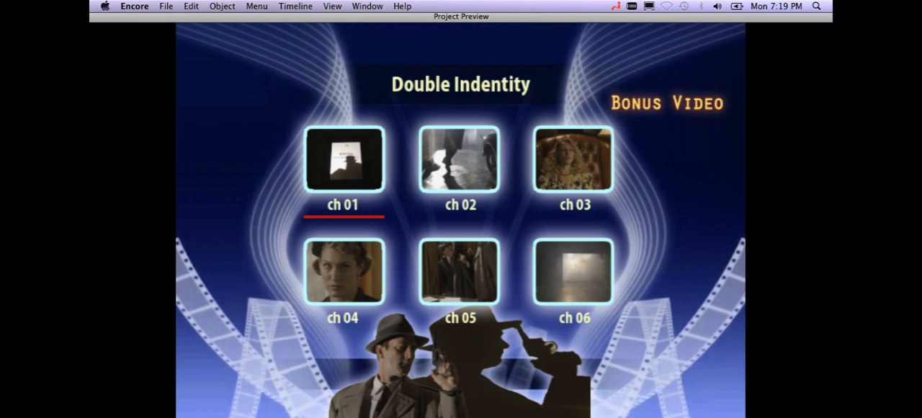
click(461, 205)
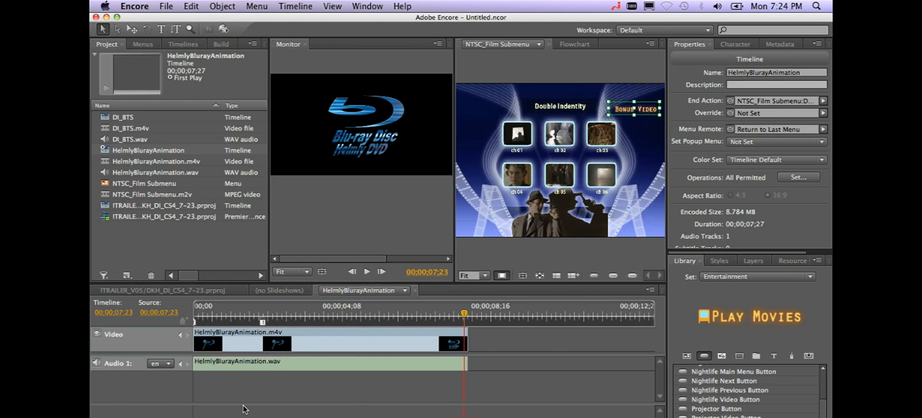
mouse_move(242, 401)
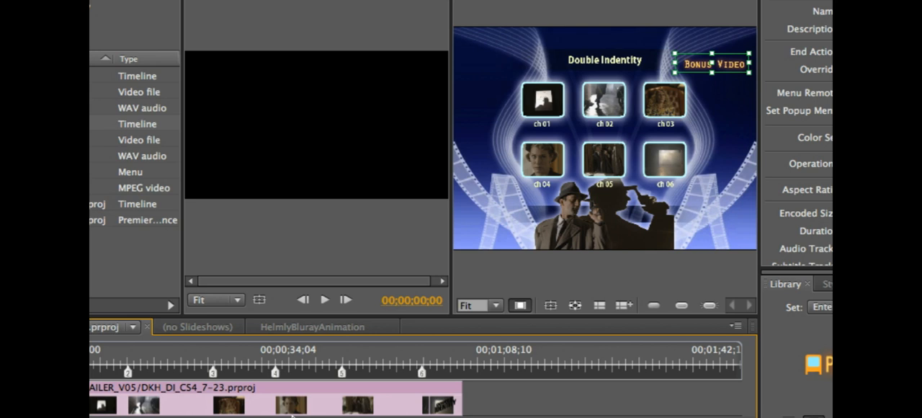
mouse_move(162, 360)
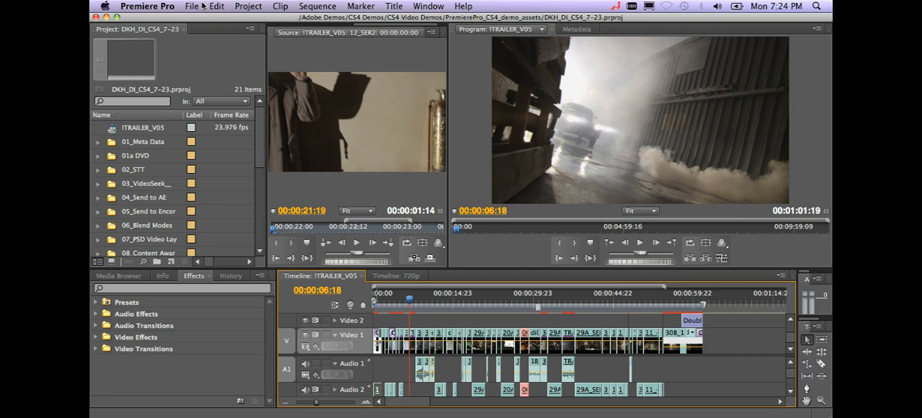
Import title_wlayers.psd as Individual Layers and lay the Double Identity title over the trailer start
click(192, 6)
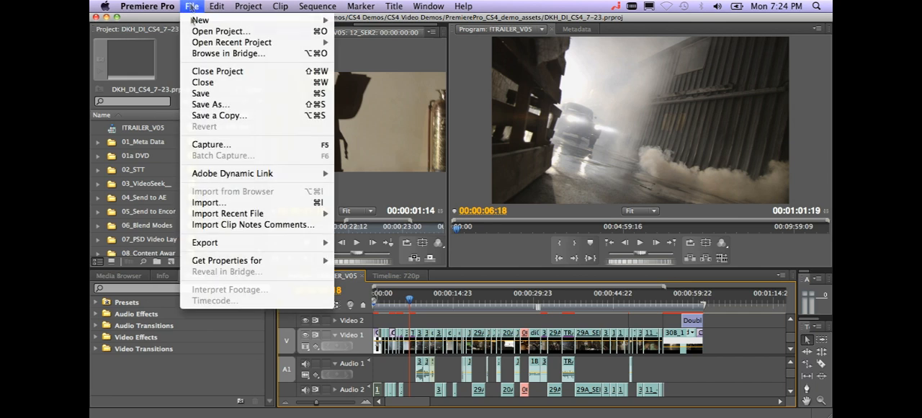
click(207, 202)
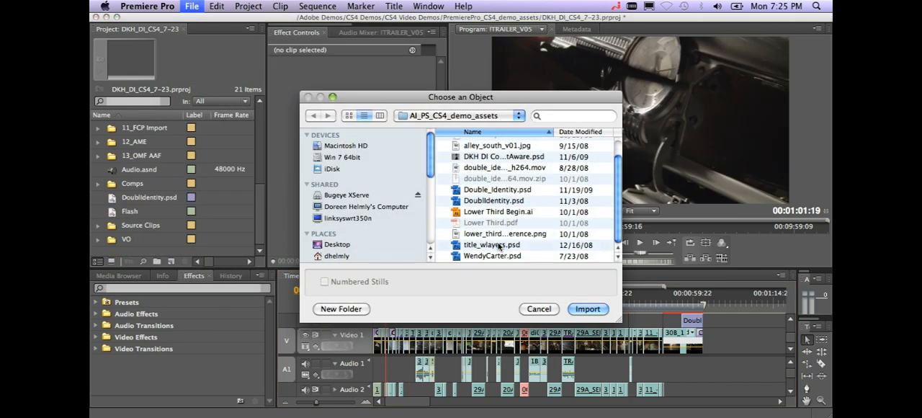
click(588, 308)
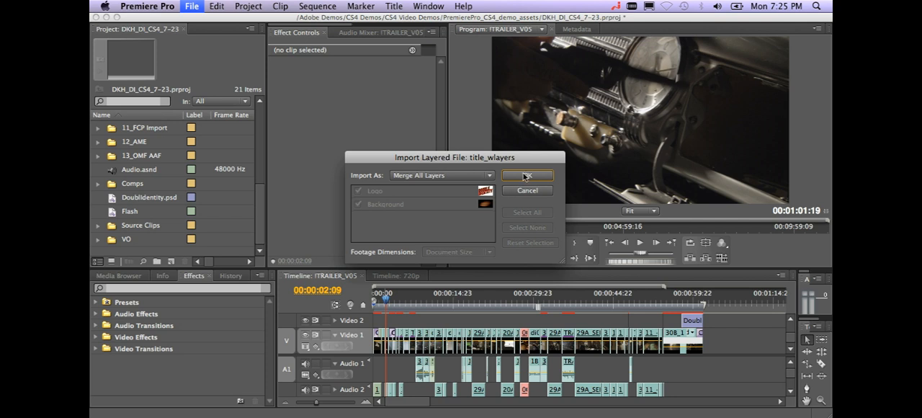
click(441, 176)
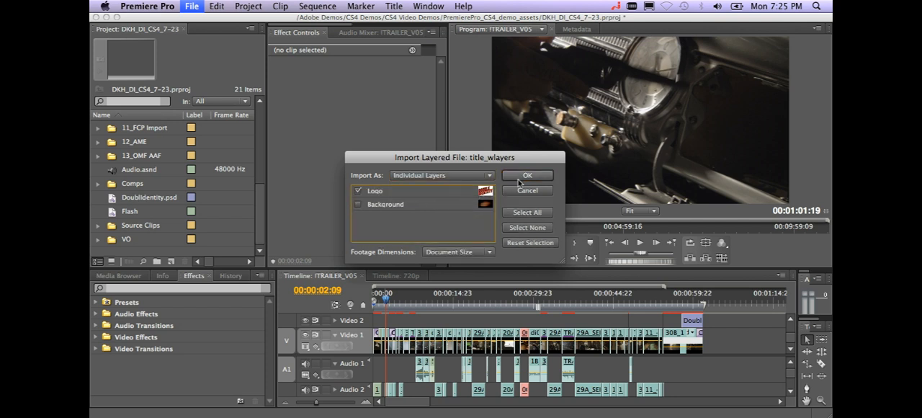
click(528, 176)
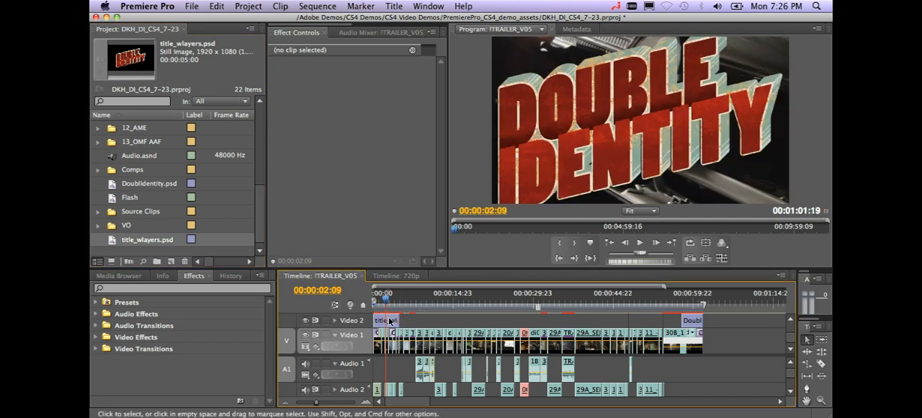
Set the Double Identity title clip's Opacity blend mode to Hard Light
right_click(386, 320)
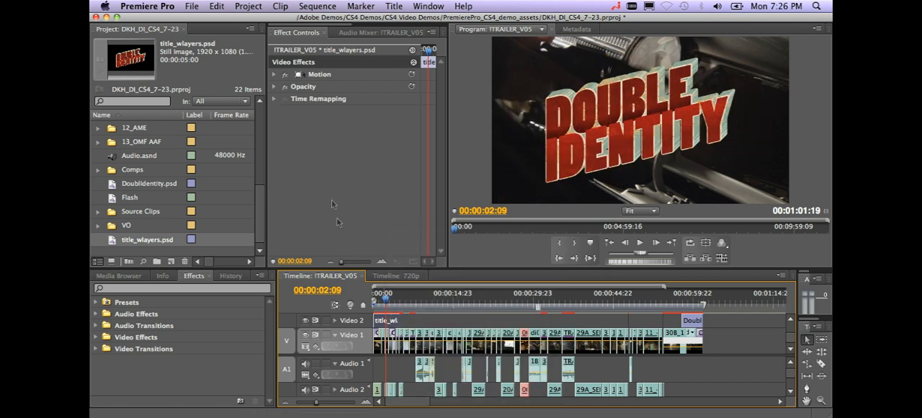
click(274, 87)
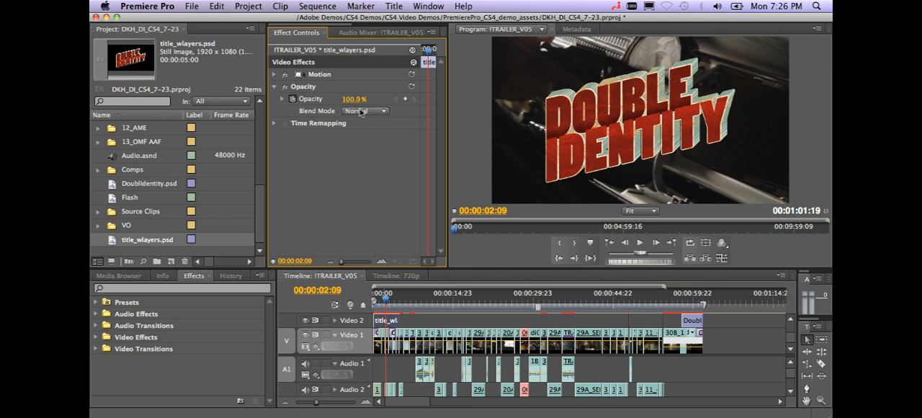
click(363, 111)
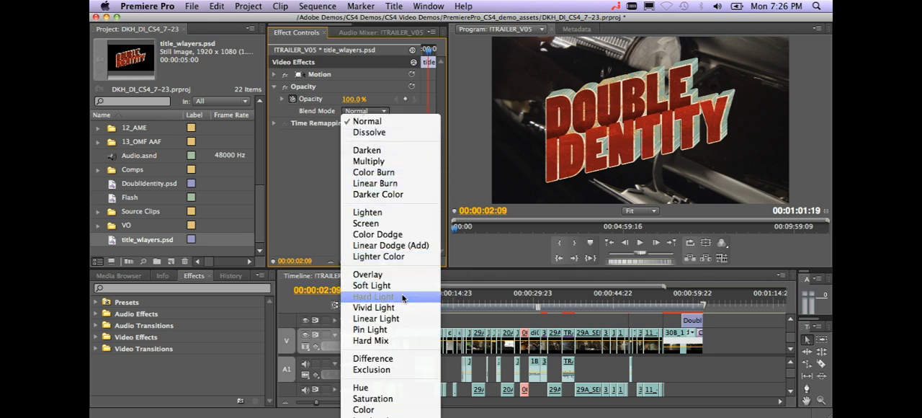
click(374, 297)
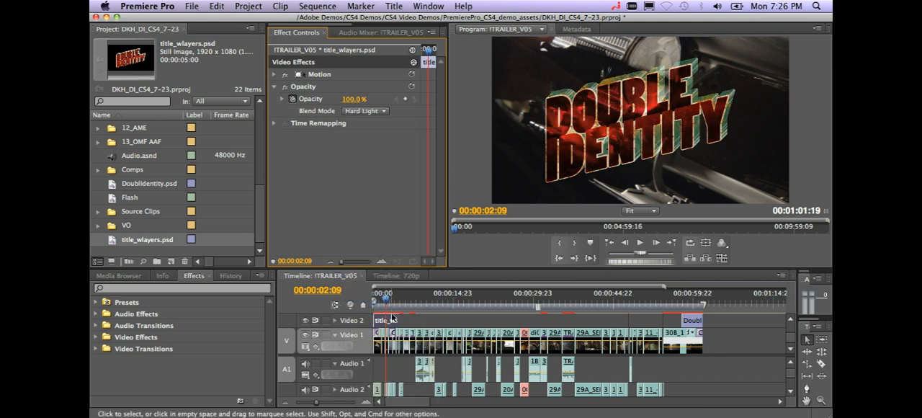